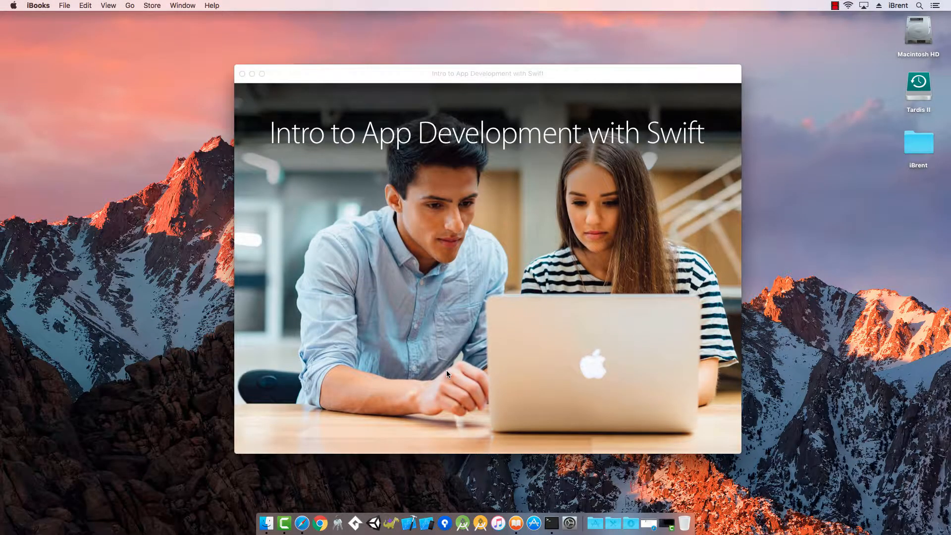
pyautogui.moveTo(431, 377)
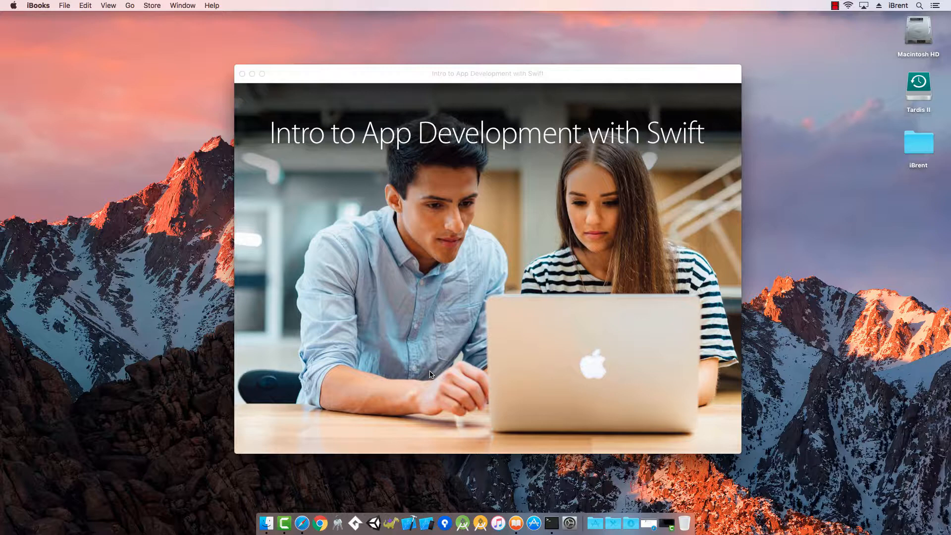
pyautogui.moveTo(265, 523)
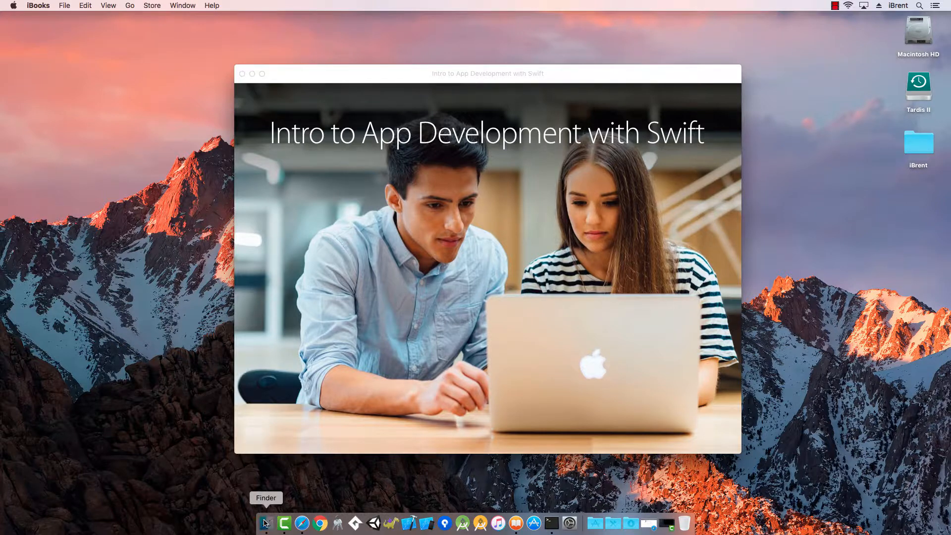
# Show the Finder dev folder listing the seven downloaded lesson project folders
pyautogui.click(266, 522)
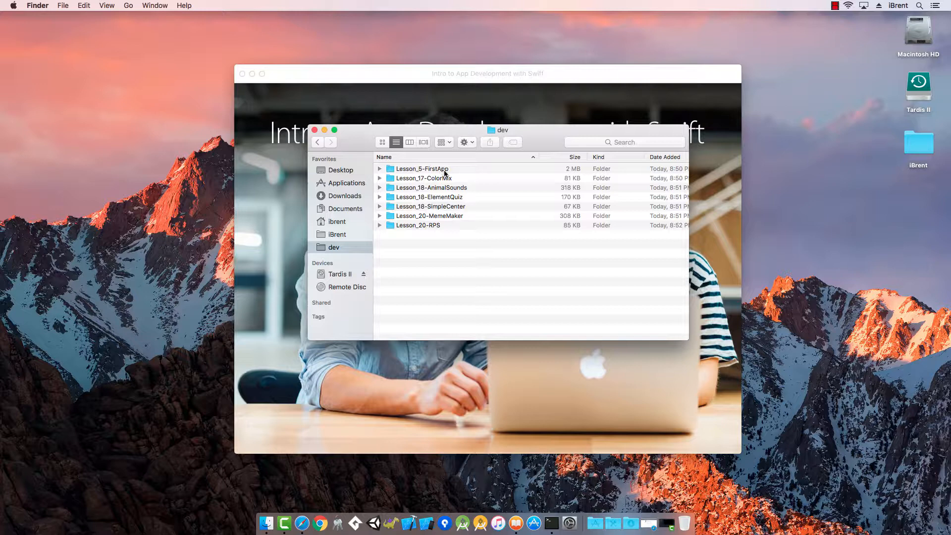
pyautogui.moveTo(445, 188)
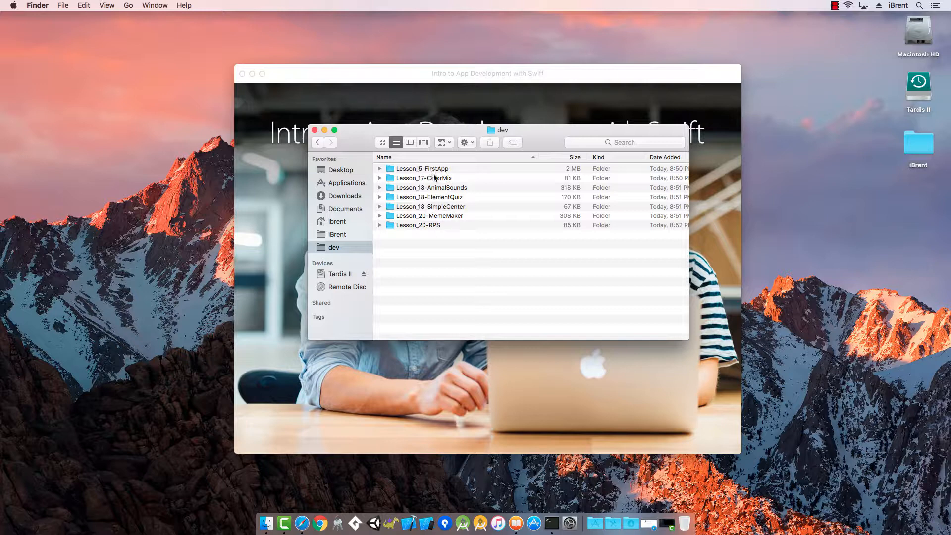
pyautogui.moveTo(420, 174)
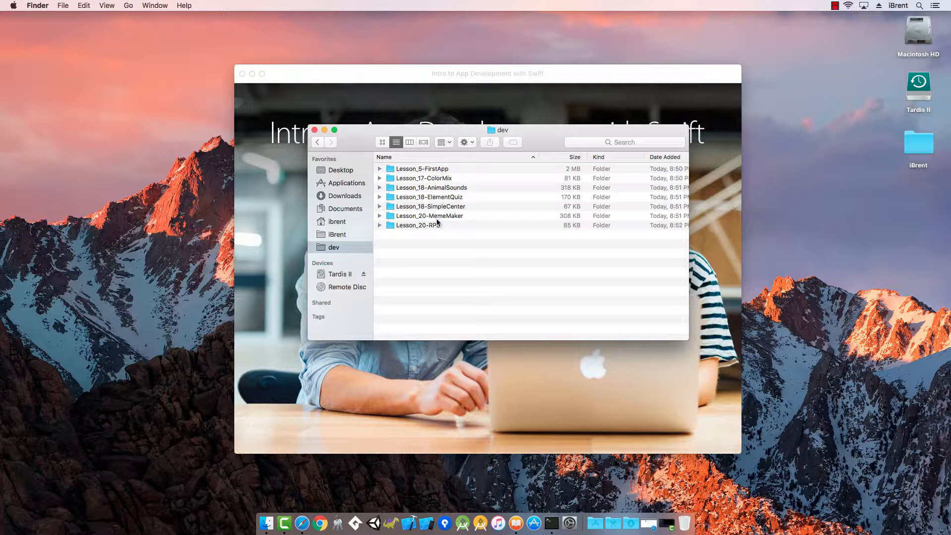
pyautogui.moveTo(441, 225)
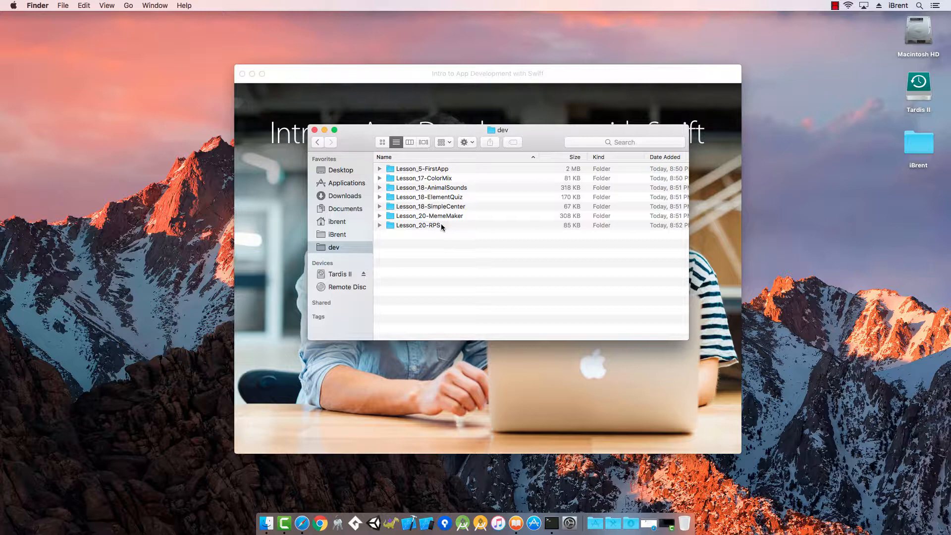
pyautogui.moveTo(439, 260)
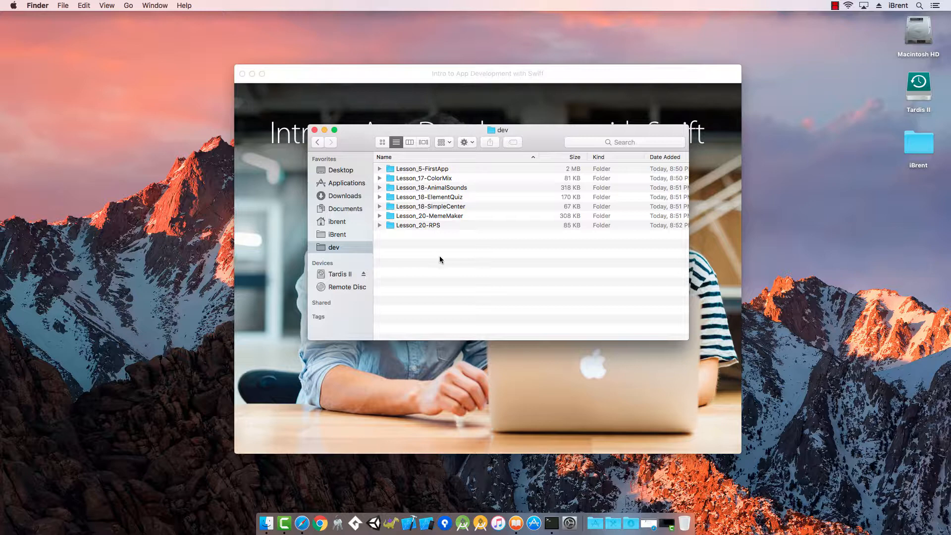
pyautogui.moveTo(443, 257)
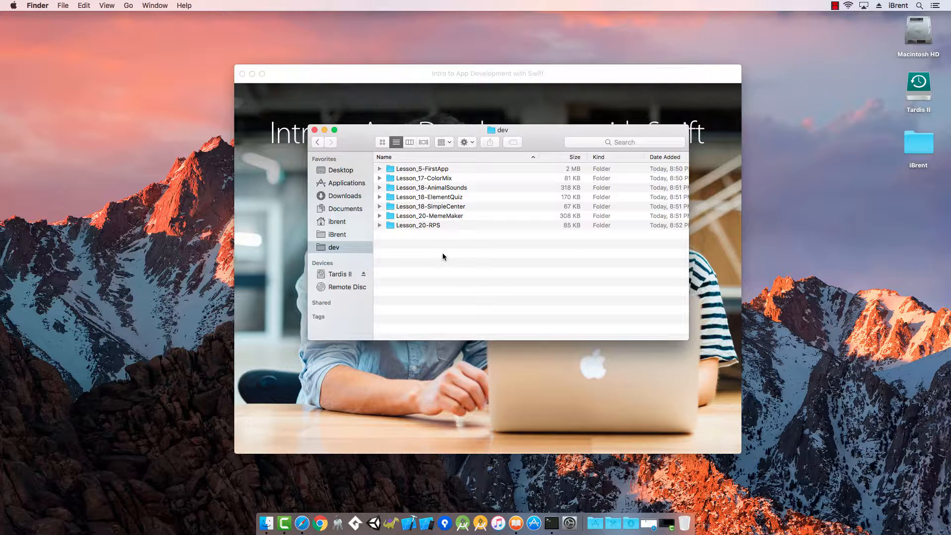
pyautogui.moveTo(441, 254)
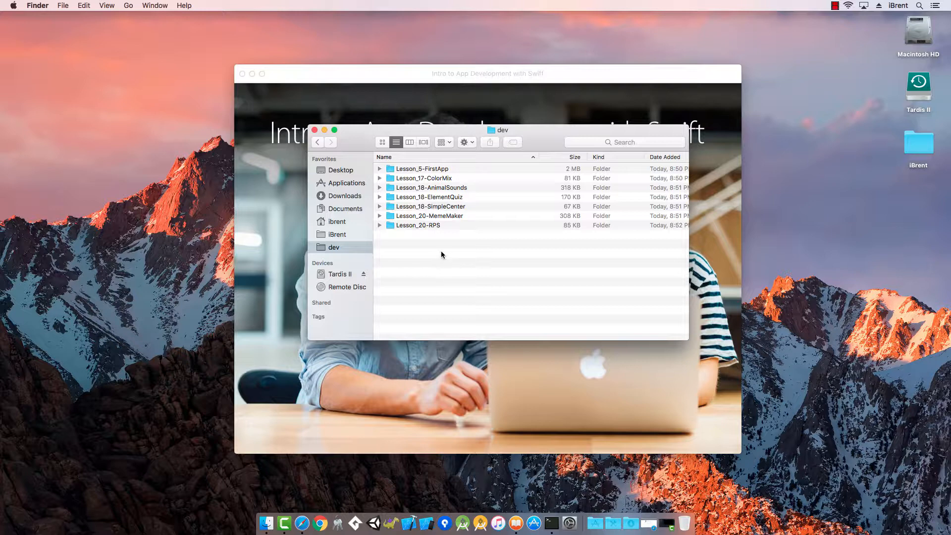
pyautogui.moveTo(302, 522)
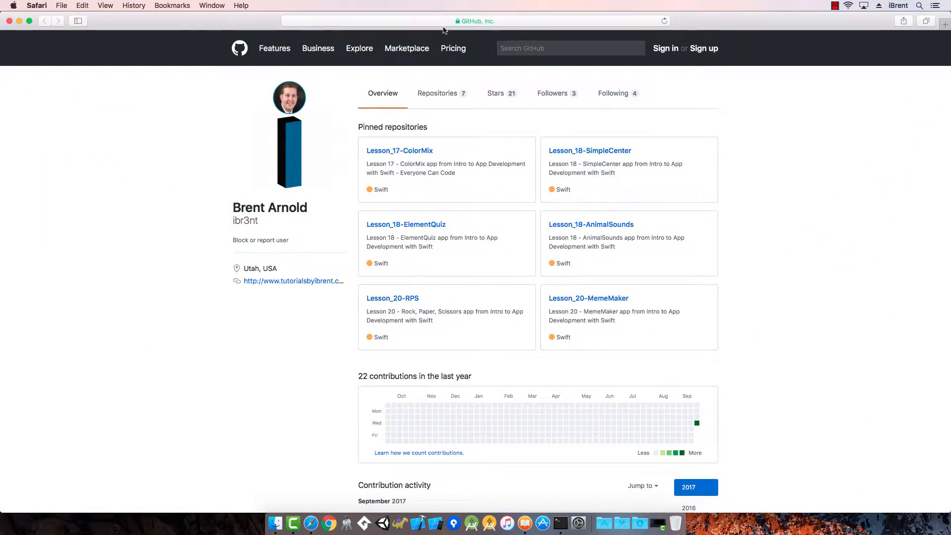
# List all of the account's GitHub repositories and scroll down to Lesson_5-FirstApp
pyautogui.click(477, 21)
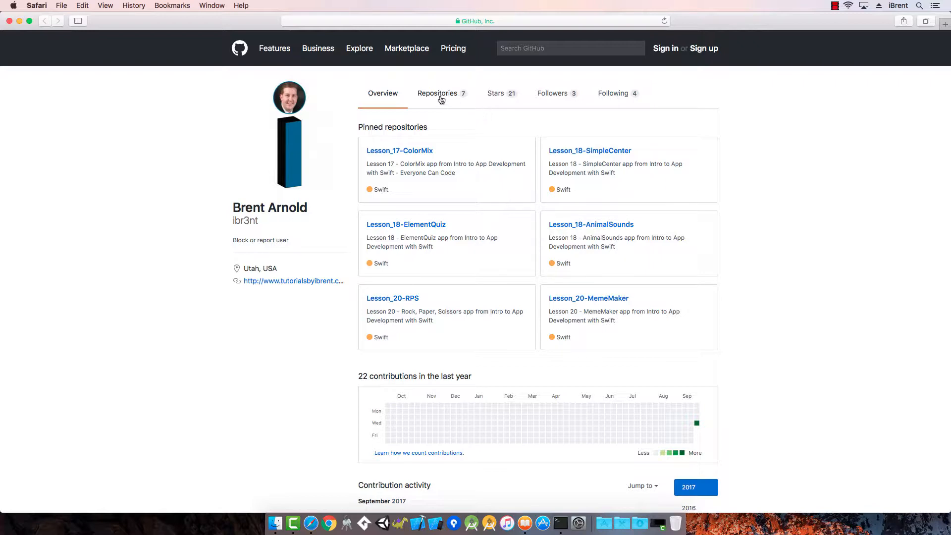
pyautogui.click(437, 93)
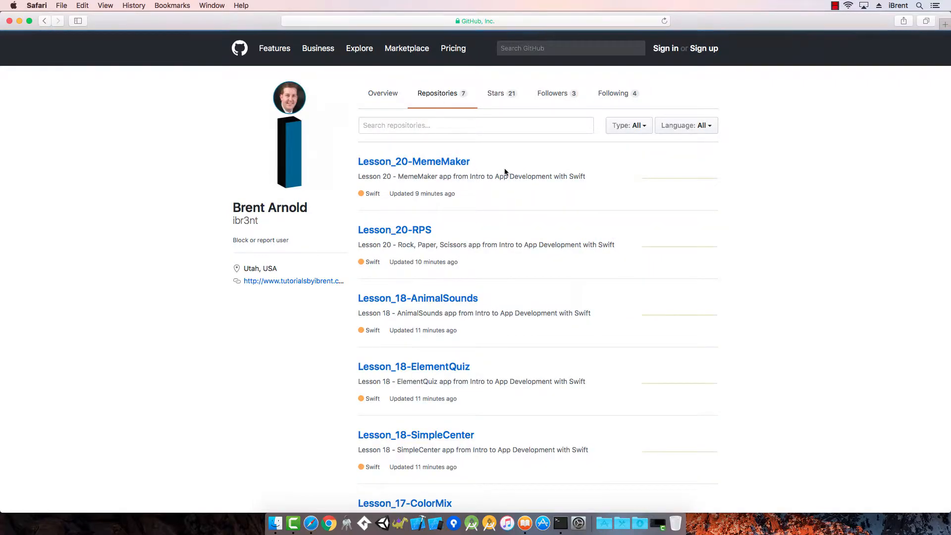
pyautogui.scroll(-3)
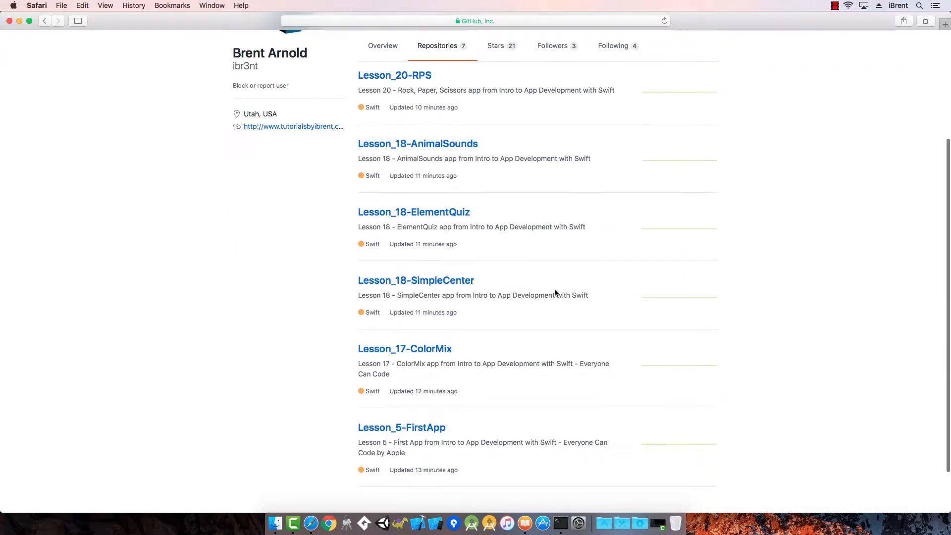
pyautogui.scroll(-3)
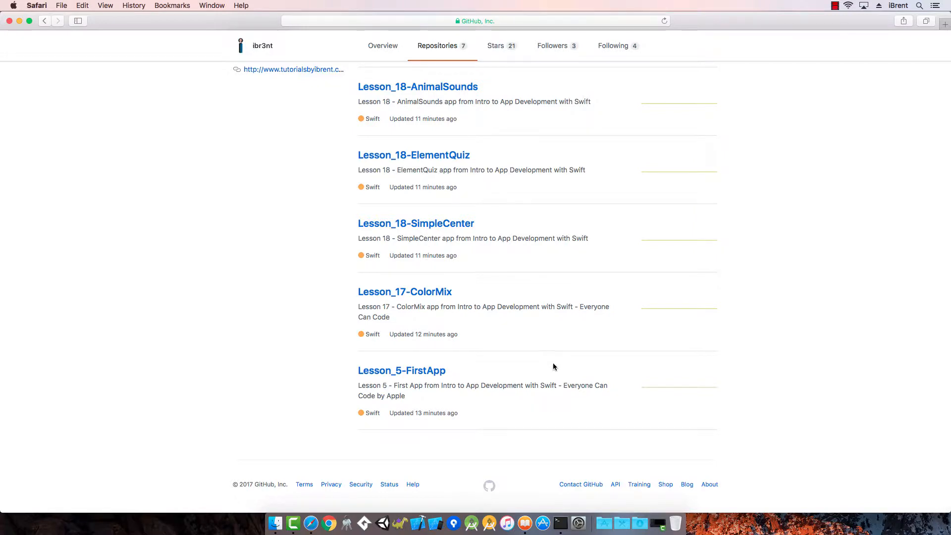
pyautogui.moveTo(401, 370)
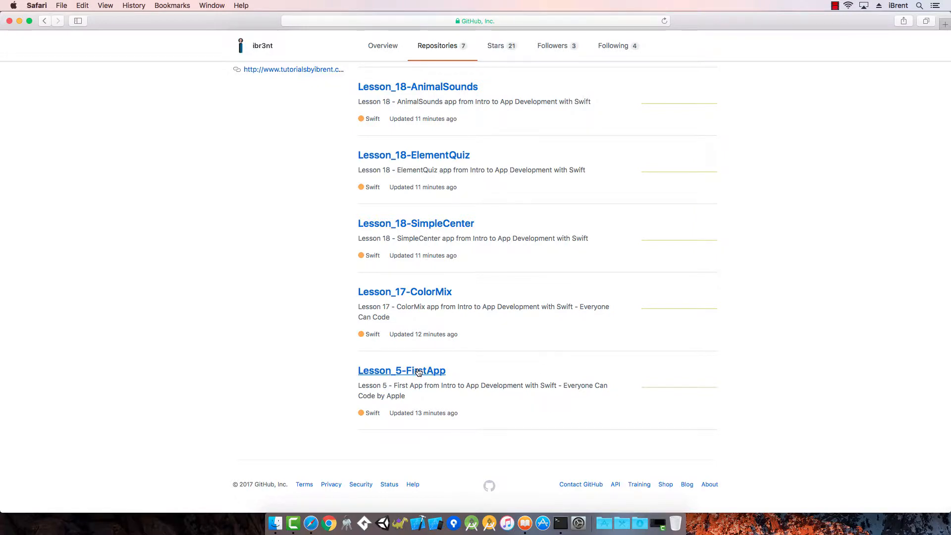
pyautogui.moveTo(515, 333)
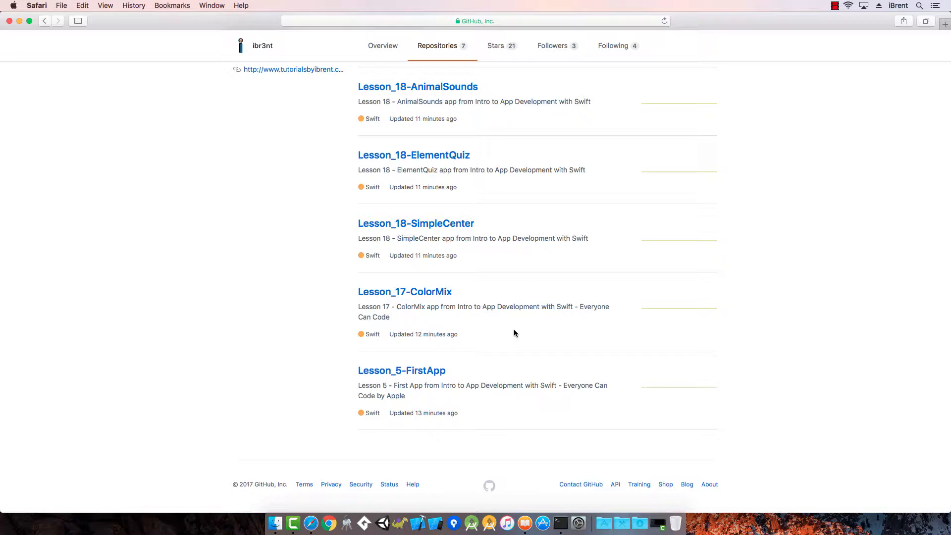
# Download the Lesson_5-FirstApp repository as a ZIP from its Clone or download menu
pyautogui.click(401, 370)
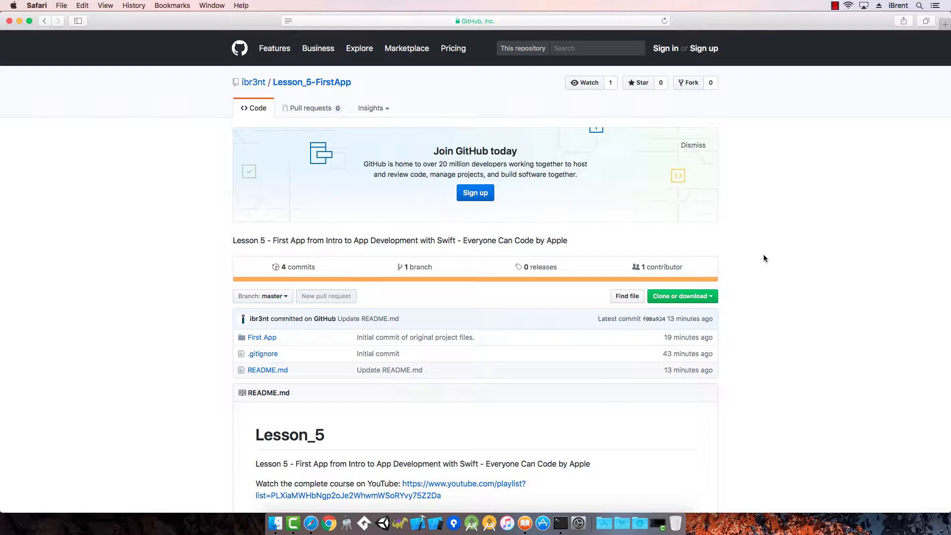
pyautogui.scroll(-3)
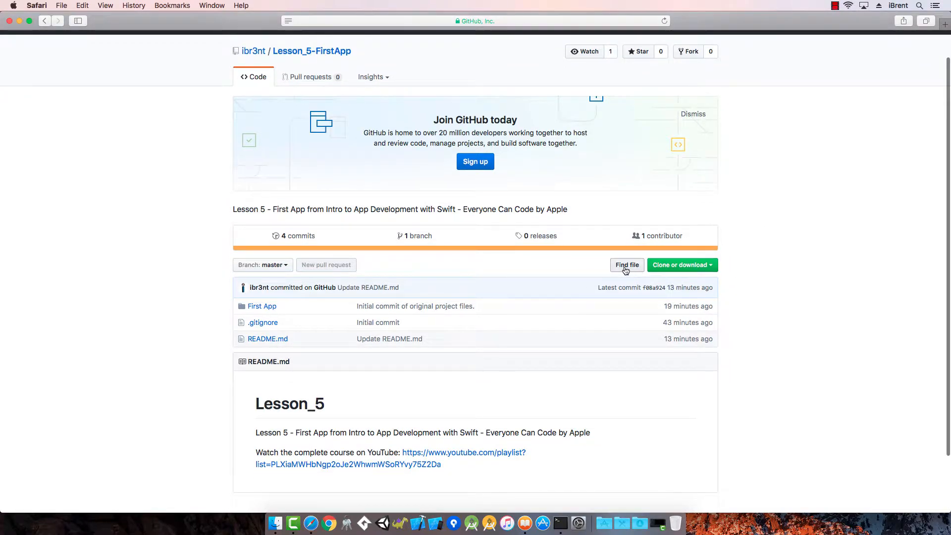
pyautogui.click(680, 265)
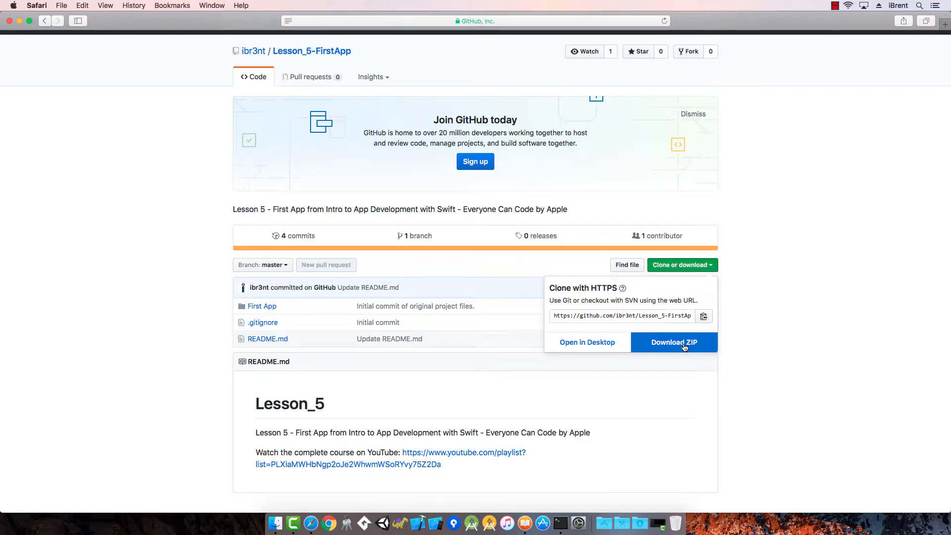
pyautogui.click(673, 342)
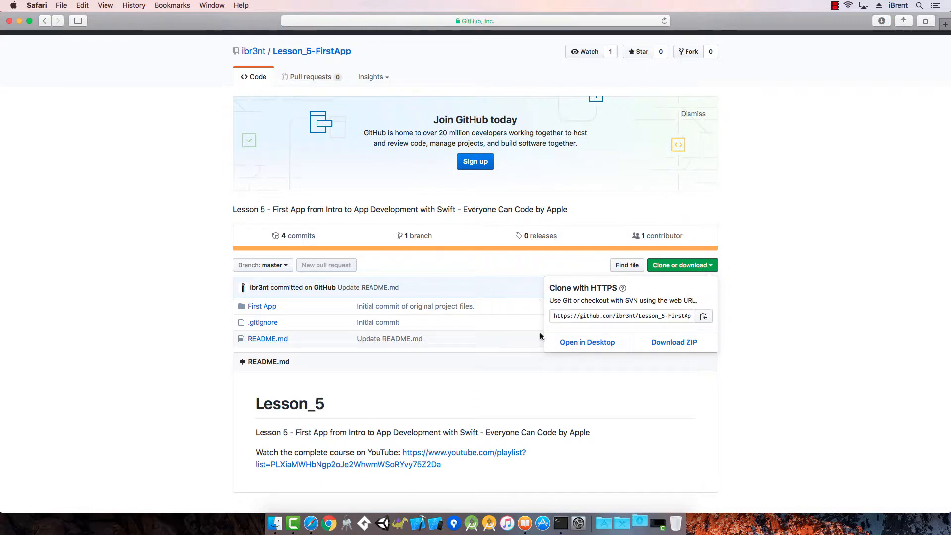
pyautogui.moveTo(593, 322)
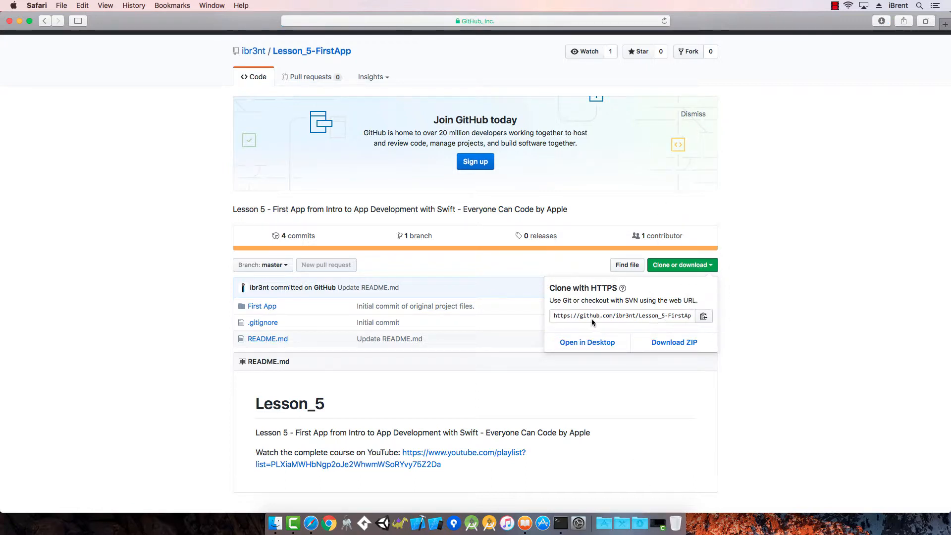
pyautogui.moveTo(703, 311)
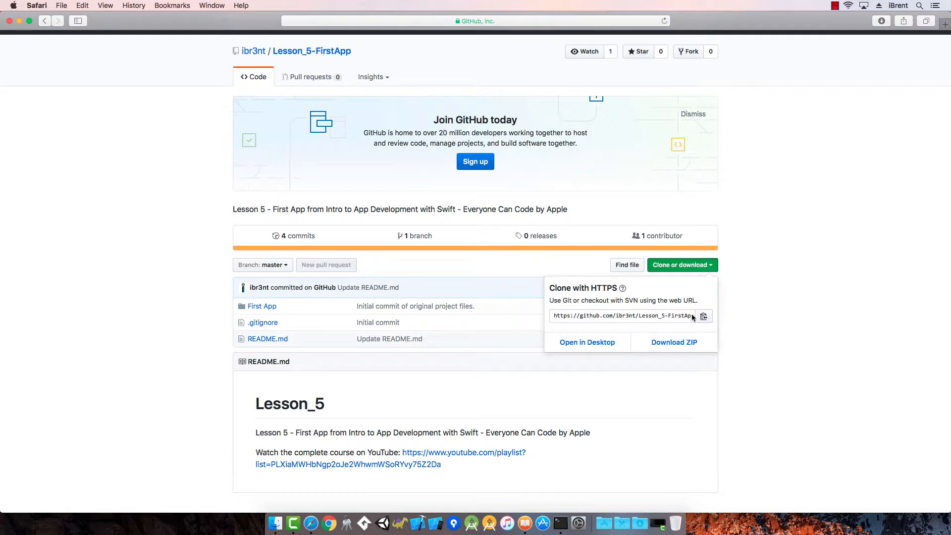
pyautogui.moveTo(755, 312)
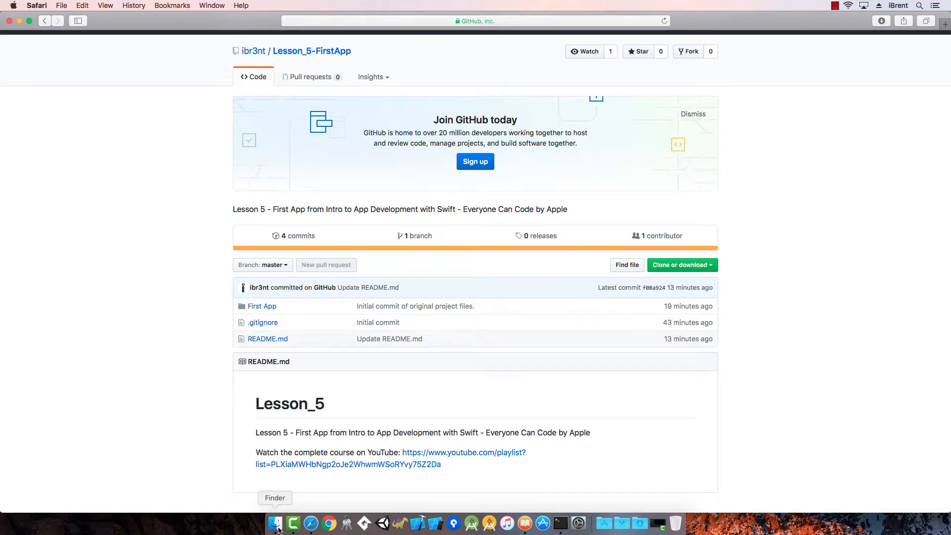
# Extract the Lesson_5-FirstApp-master ZIP in Finder's Downloads folder
pyautogui.click(275, 522)
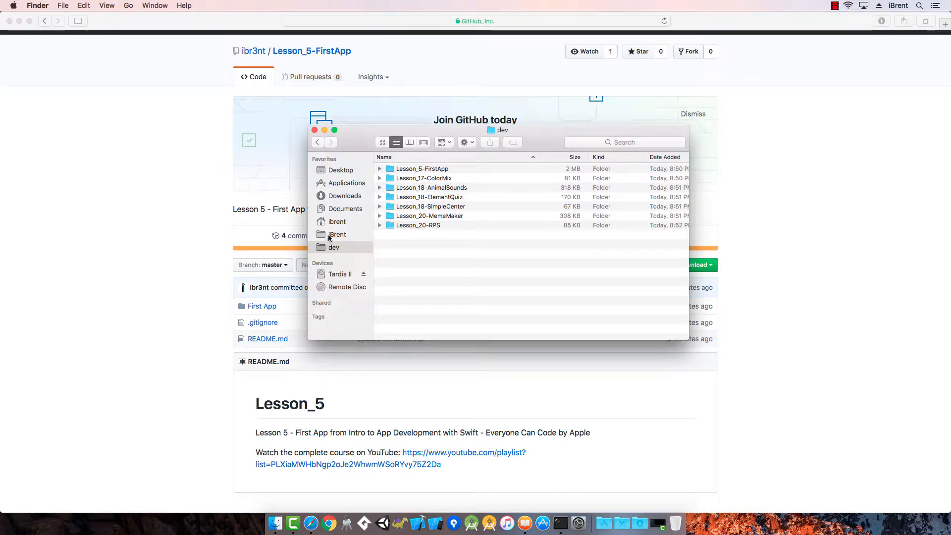
pyautogui.click(344, 195)
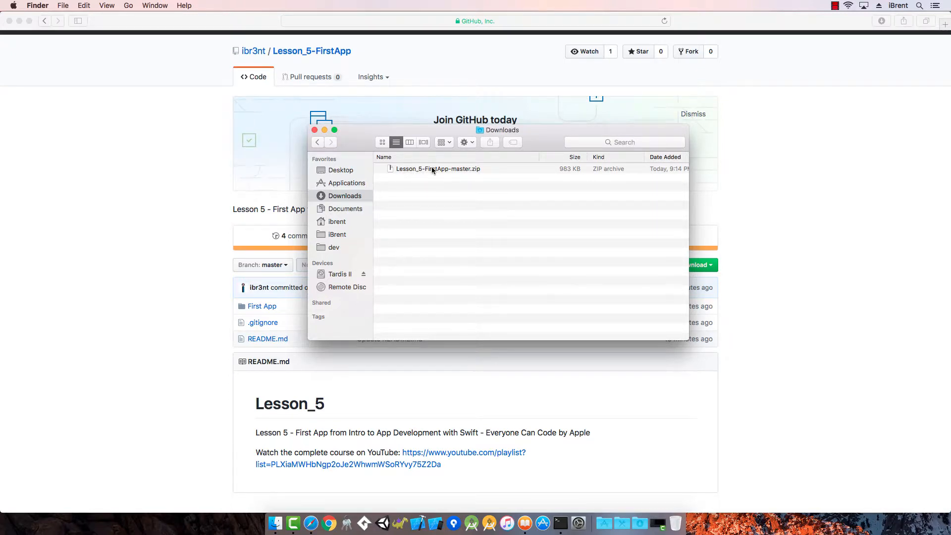
pyautogui.doubleClick(436, 169)
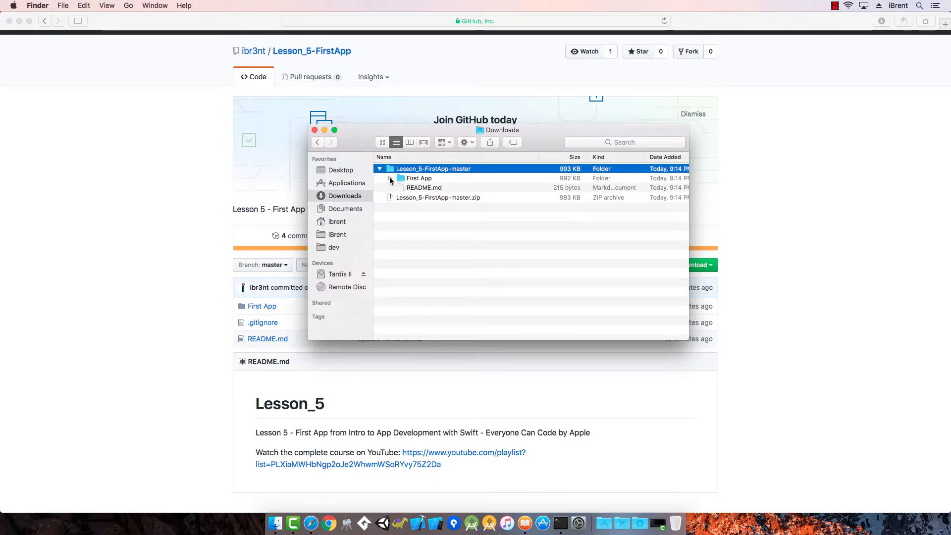
# Expand the extracted folders to reveal and select First App.xcodeproj
pyautogui.click(391, 177)
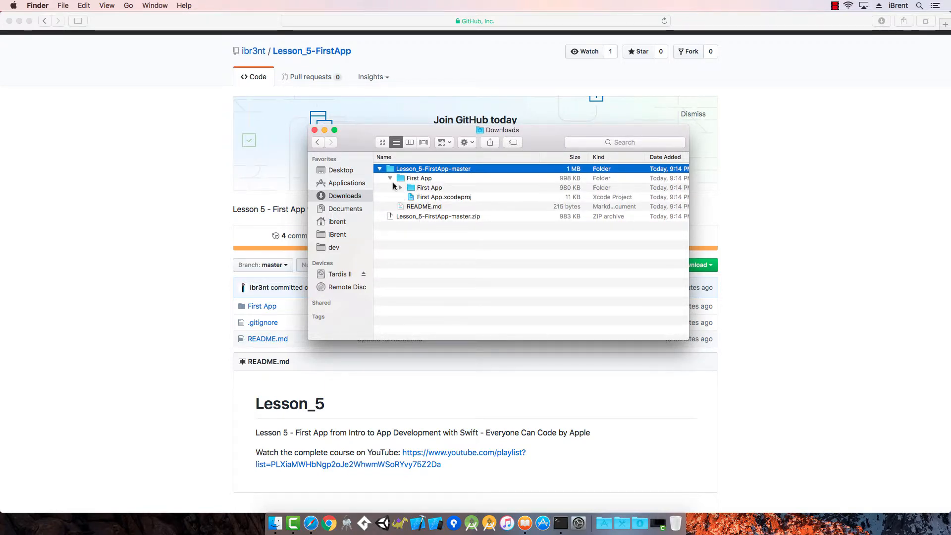
pyautogui.click(400, 187)
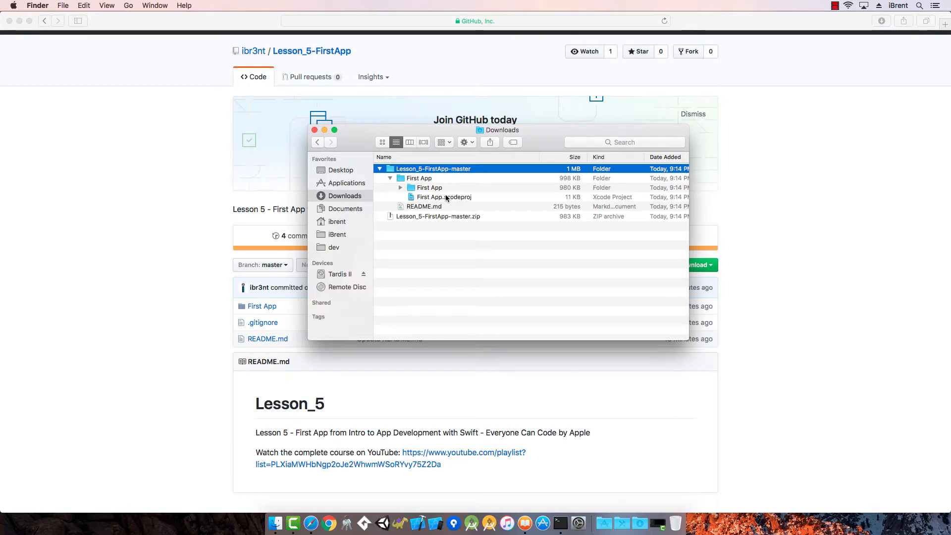
pyautogui.click(443, 196)
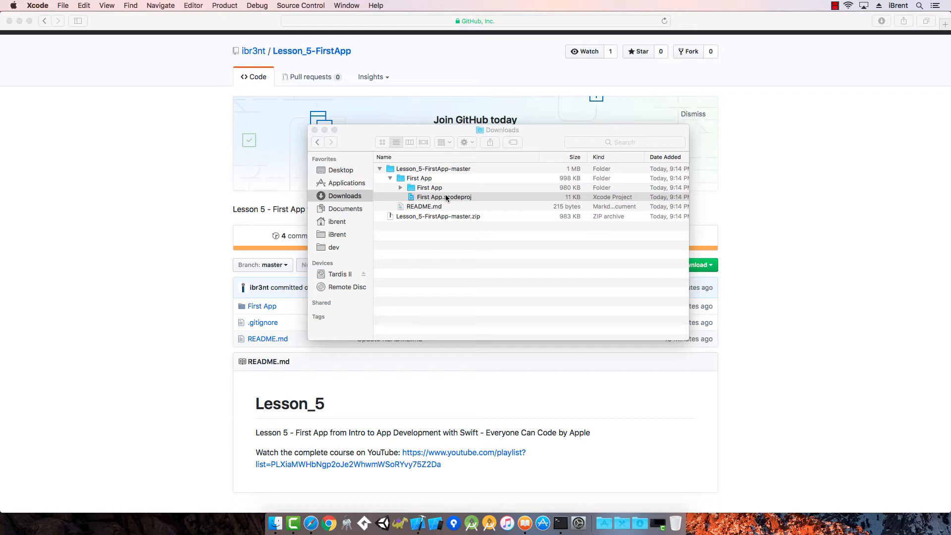
# Open First App.xcodeproj in Xcode with its Swift files, storyboards and assets listed
pyautogui.doubleClick(444, 196)
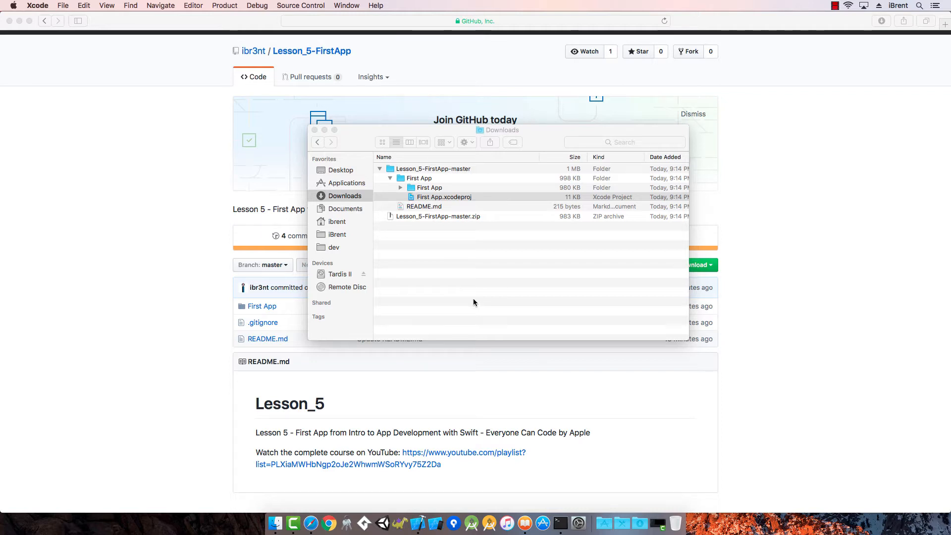
pyautogui.doubleClick(443, 196)
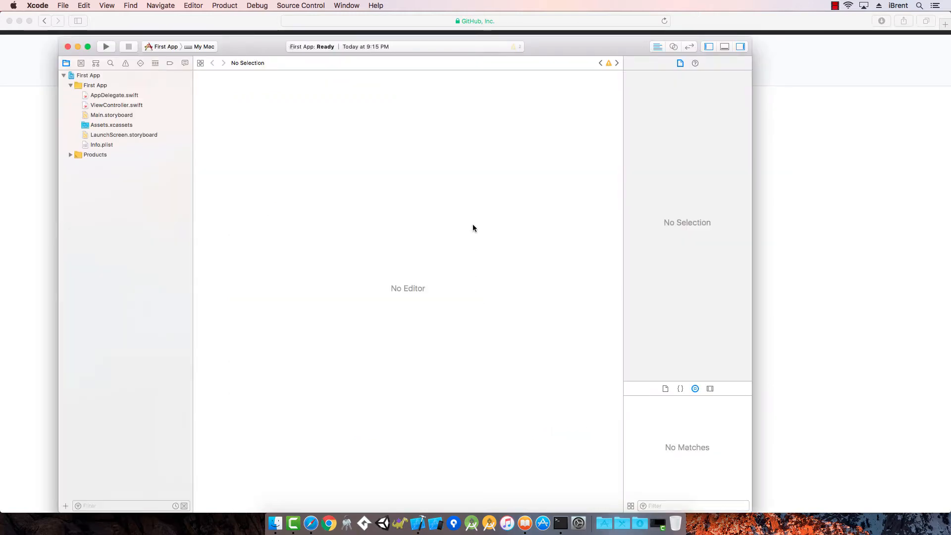
pyautogui.click(204, 47)
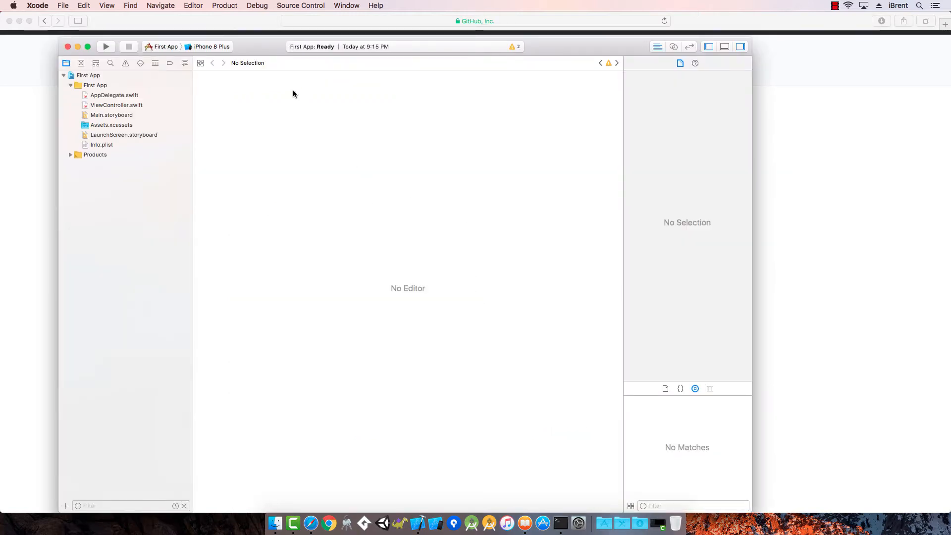